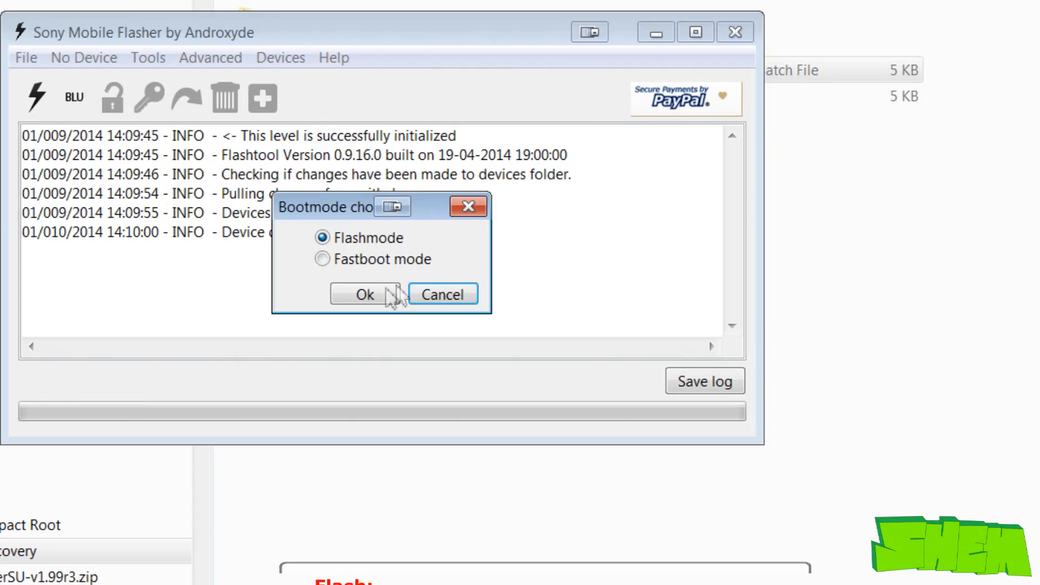
- Flash the D5503 14.3.A.0.757 Generic UK firmware in flash mode with no wipe options
{"action": "left_click", "coordinate": [363, 293]}
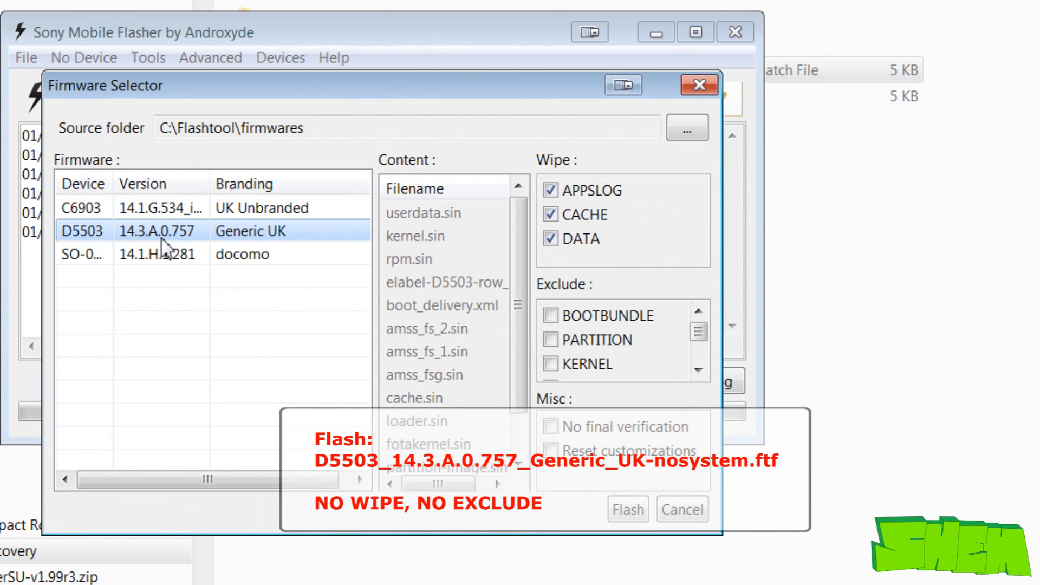
{"action": "left_click", "coordinate": [550, 191]}
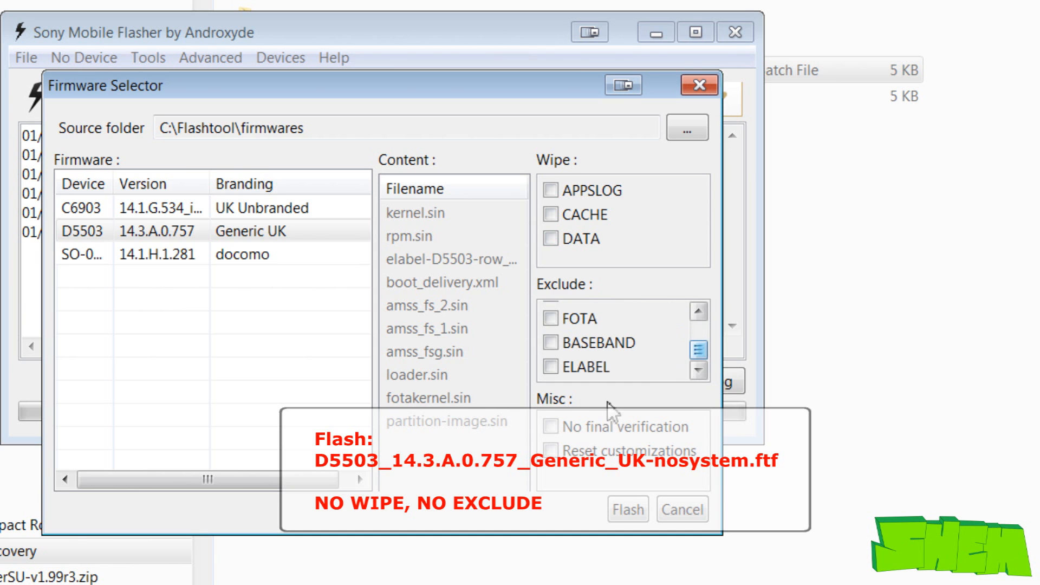
{"action": "left_click", "coordinate": [627, 509]}
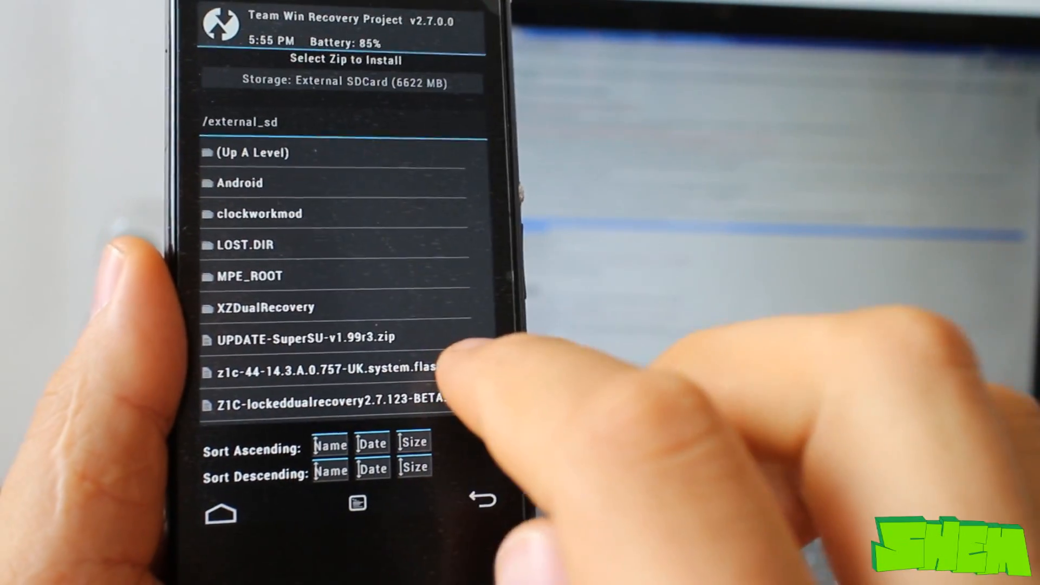
- Queue Z1C-lockeddualrecovery2.7.123-BETA.flashable.zip for installation in TWRP
{"action": "left_click", "coordinate": [331, 403]}
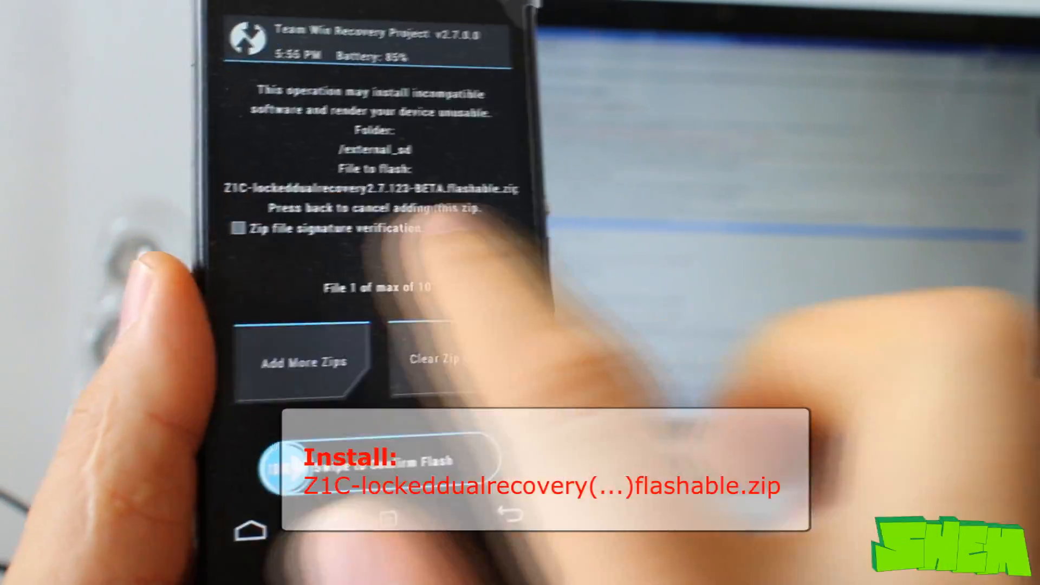